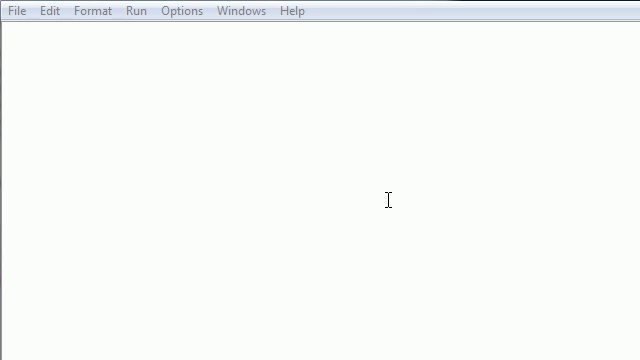
pyautogui.moveTo(284, 138)
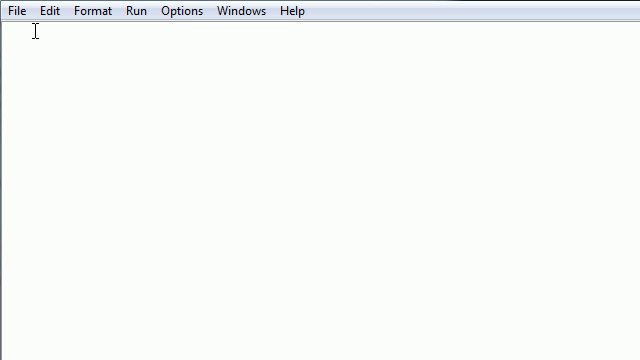
# Write 'import wx' at the top of the script and move to a new line.
pyautogui.click(8, 36)
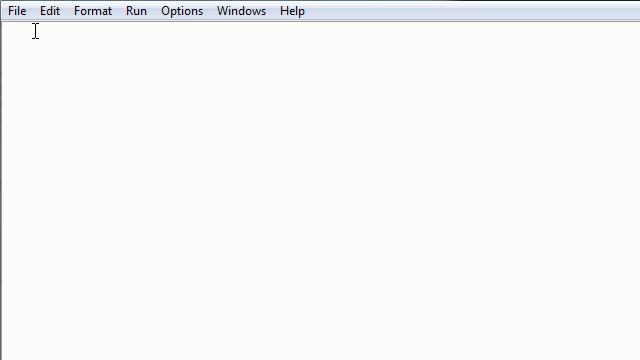
pyautogui.click(10, 38)
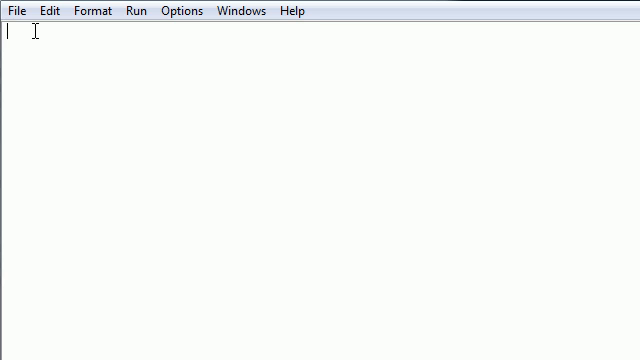
pyautogui.write('a')
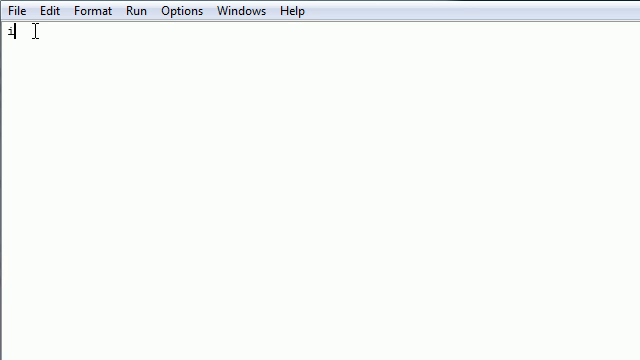
pyautogui.write('import wx')
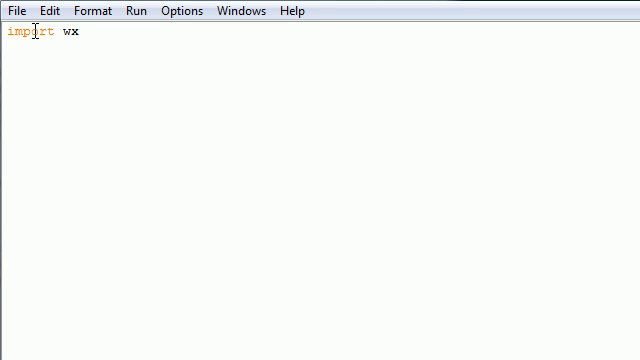
pyautogui.moveTo(132, 32)
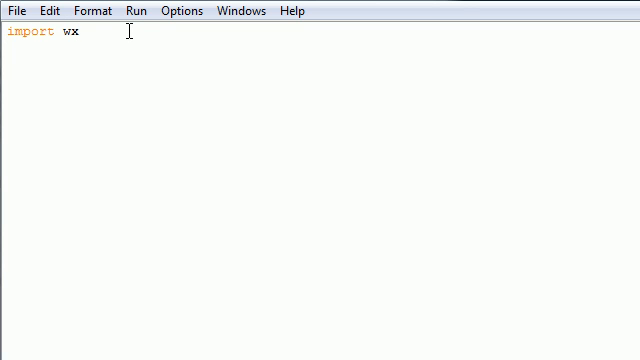
pyautogui.press('Return')
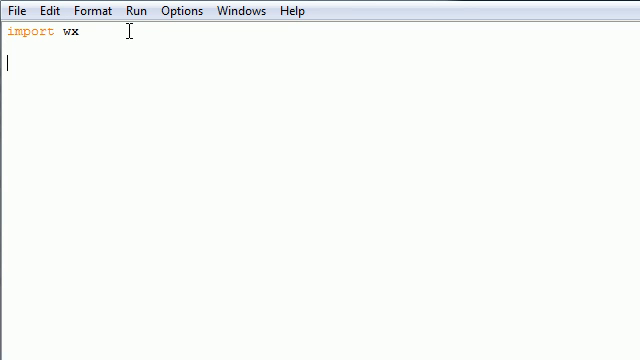
# Declare 'class bucky(wx.Frame):' ready for its body.
pyautogui.write('class bucky')
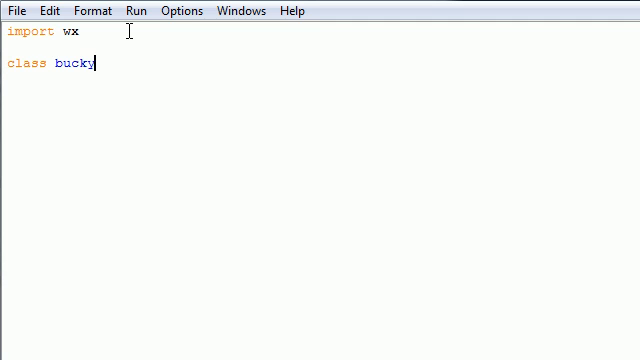
pyautogui.write('()')
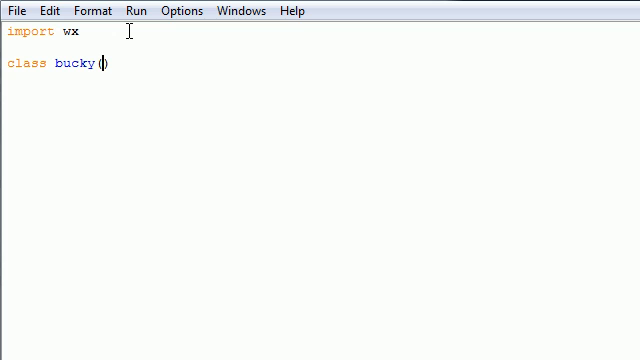
pyautogui.write('wx.Frame')
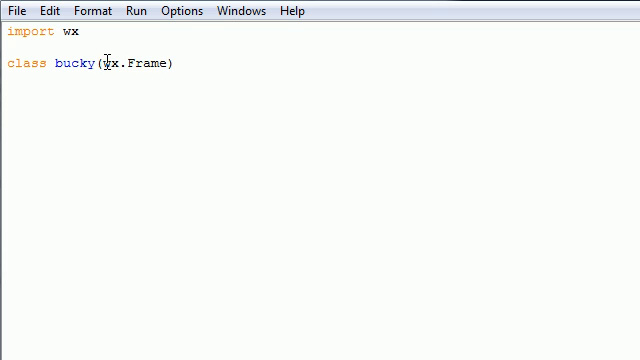
pyautogui.doubleClick(130, 62)
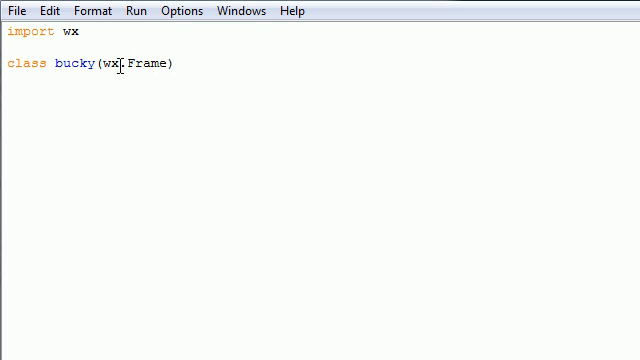
pyautogui.doubleClick(130, 64)
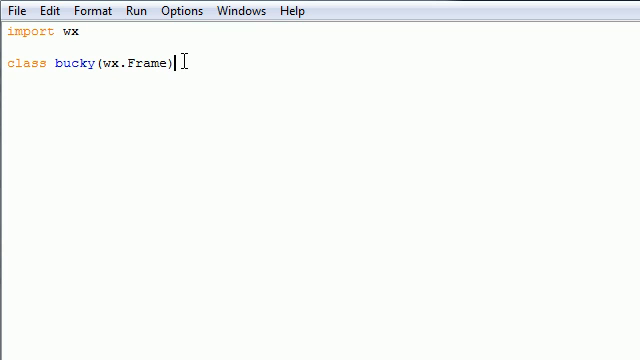
pyautogui.write(':')
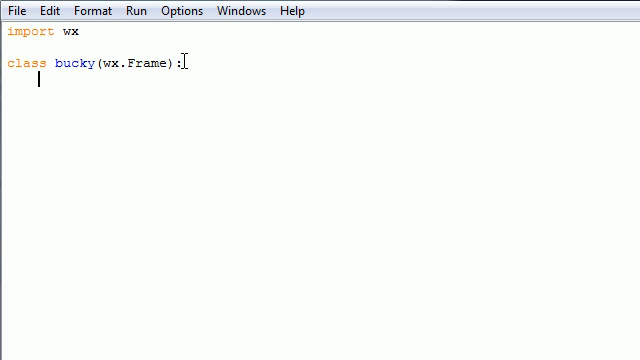
pyautogui.moveTo(120, 36)
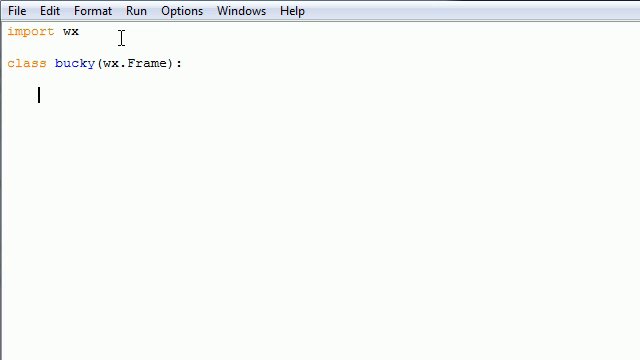
# Write the constructor header 'def __init__(self,parent,id):' inside class bucky.
pyautogui.write('def')
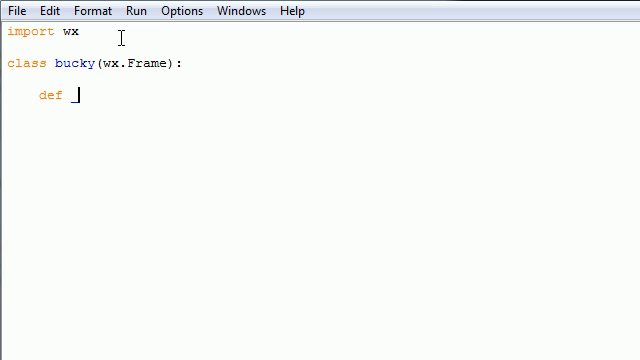
pyautogui.write('__i')
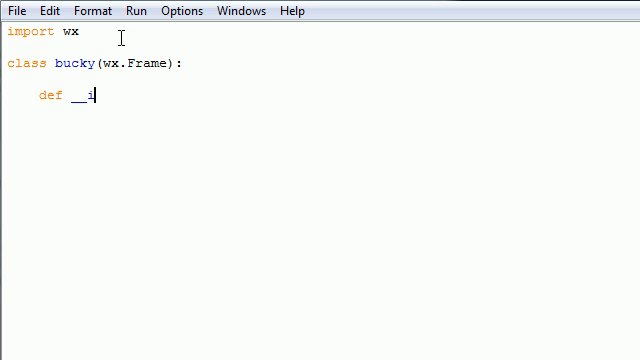
pyautogui.write('nit__')
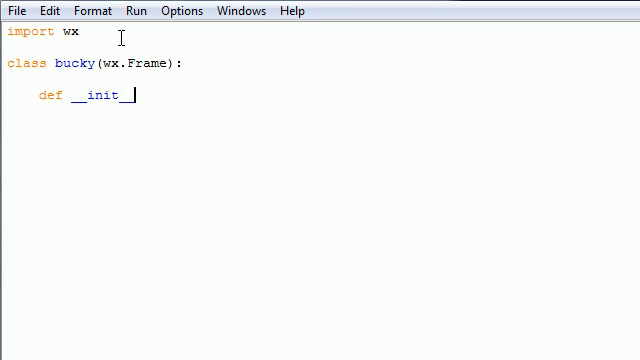
pyautogui.write('()')
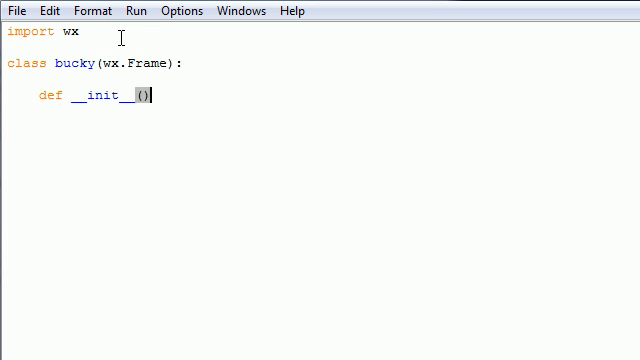
pyautogui.write('self')
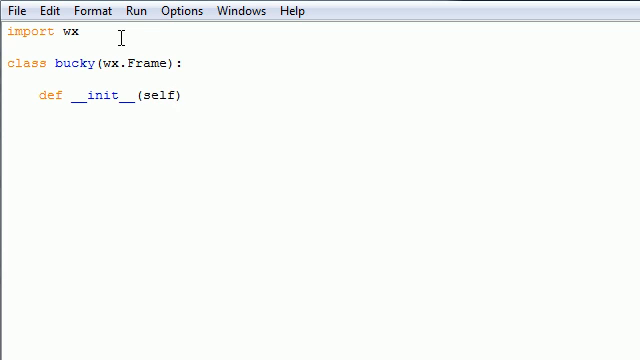
pyautogui.write(',parent,id')
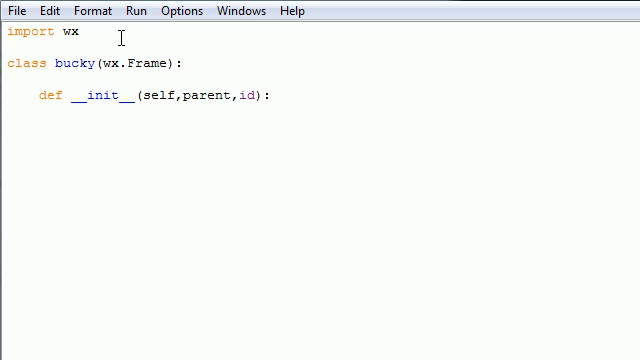
pyautogui.press('Return')
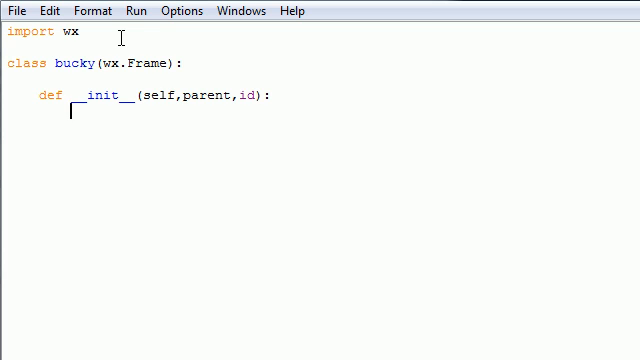
# Call wx.Frame.__init__(self,parent,id,'Frame aka window') as the constructor's first line.
pyautogui.write('wx.')
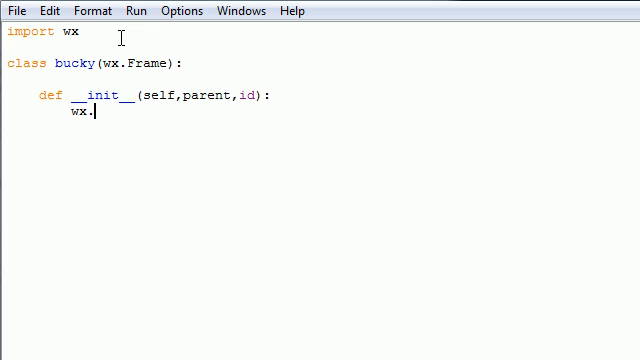
pyautogui.write('Frame.')
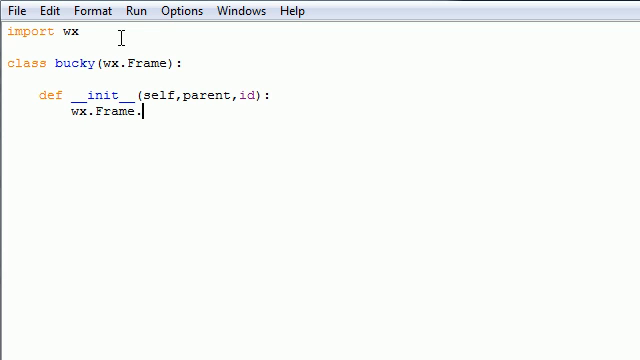
pyautogui.write('__init')
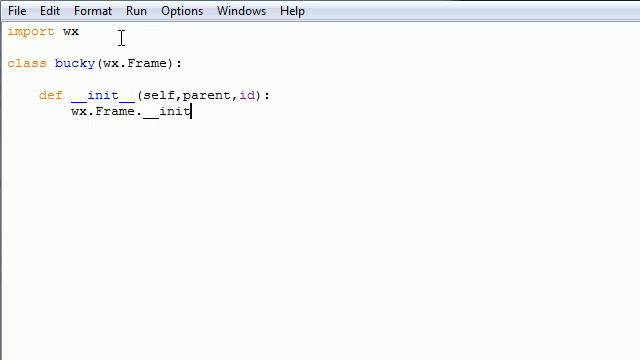
pyautogui.write('__')
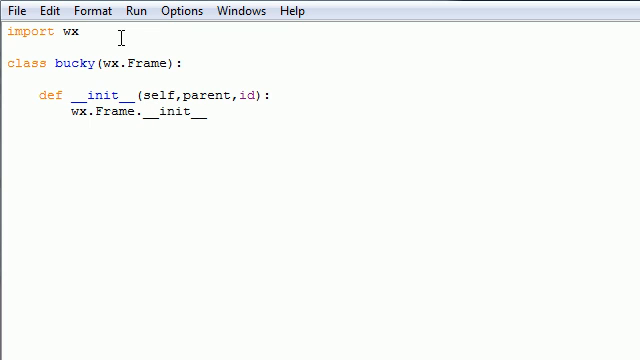
pyautogui.write('()')
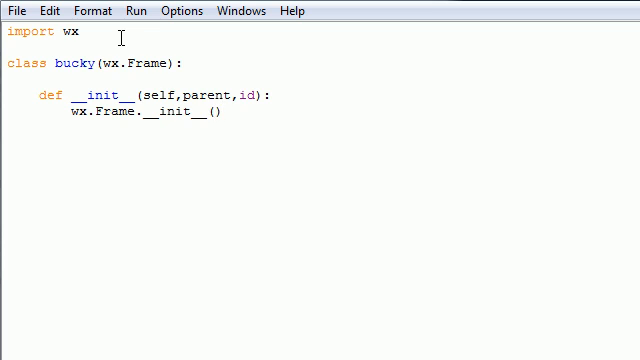
pyautogui.write('self,pa')
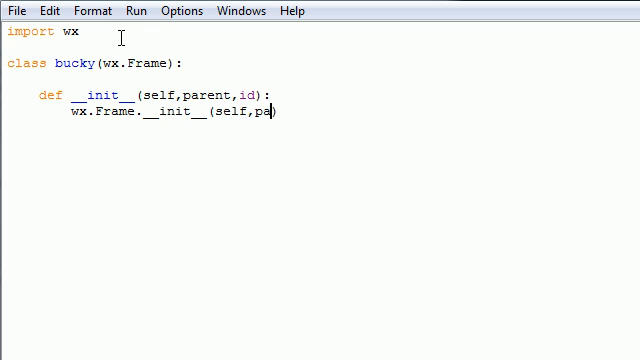
pyautogui.write('rent,id')
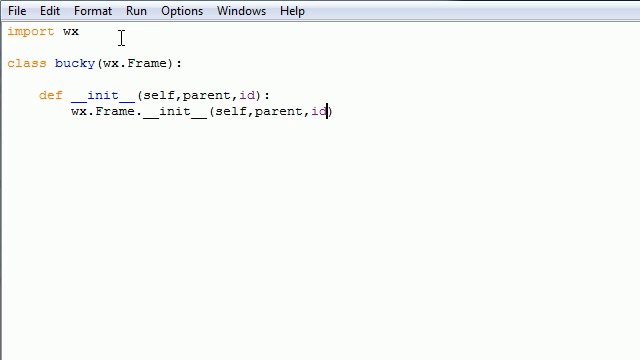
pyautogui.write(',')
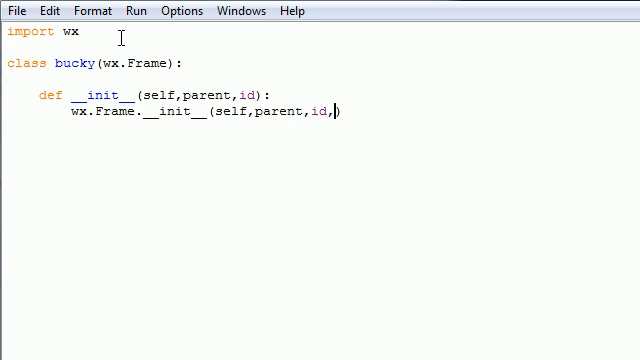
pyautogui.write("'Frame aka")
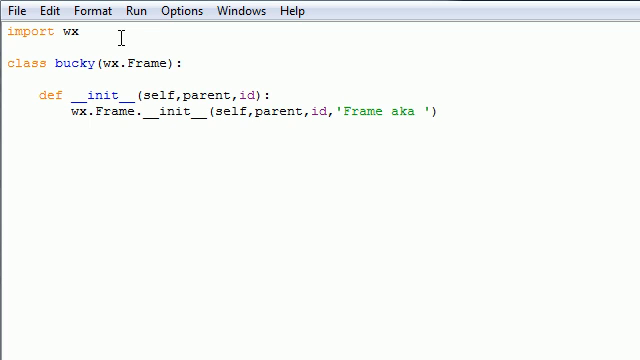
pyautogui.write('window')
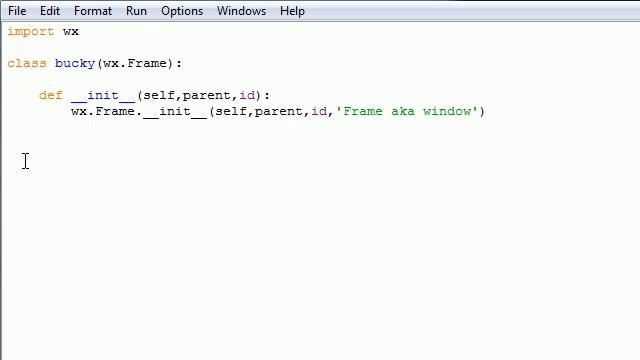
pyautogui.moveTo(160, 162)
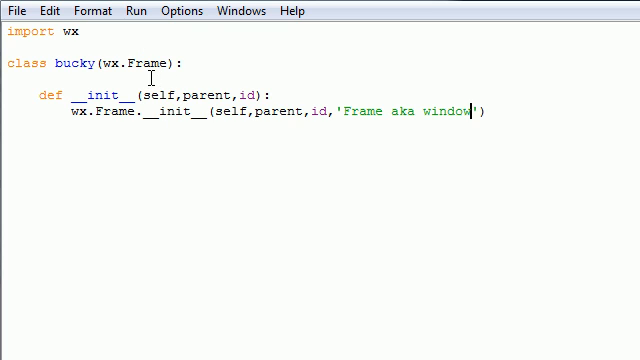
pyautogui.doubleClick(150, 62)
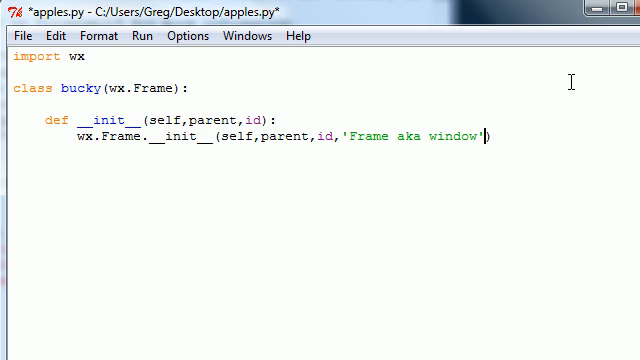
pyautogui.moveTo(320, 212)
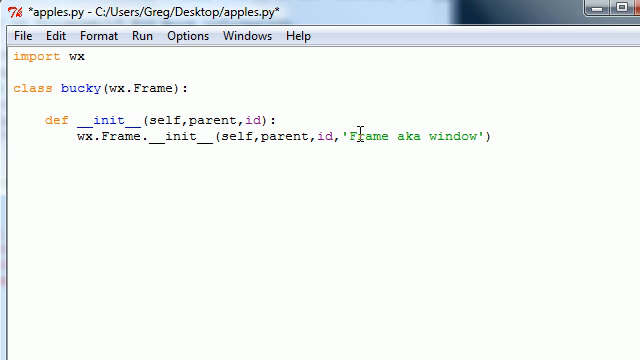
pyautogui.doubleClick(416, 138)
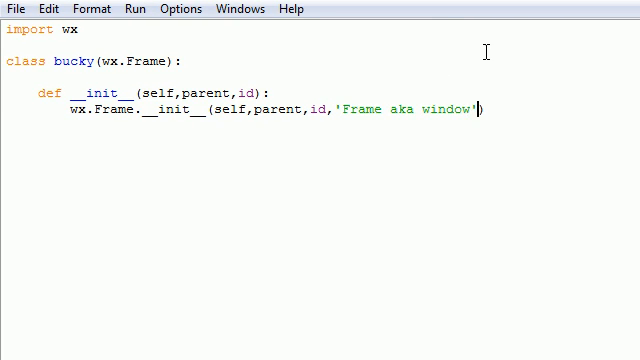
# Add size=(300,200) after the window title in the wx.Frame.__init__ call.
pyautogui.write(',')
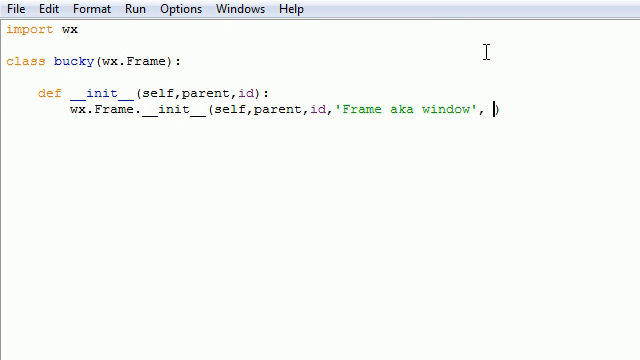
pyautogui.write('s')
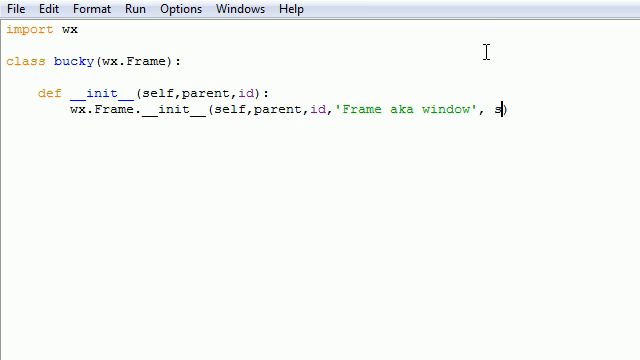
pyautogui.write('ize=')
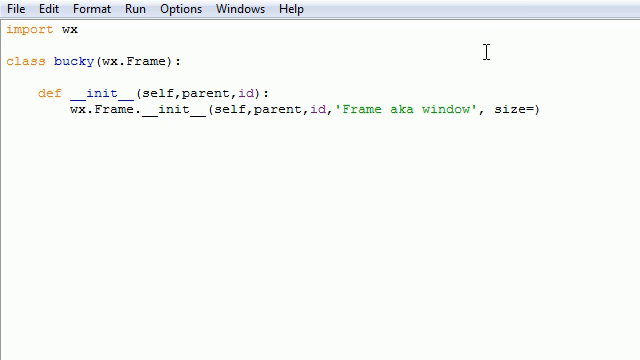
pyautogui.write('()')
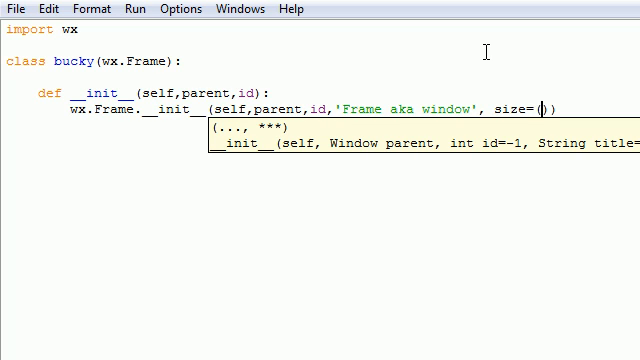
pyautogui.write('300')
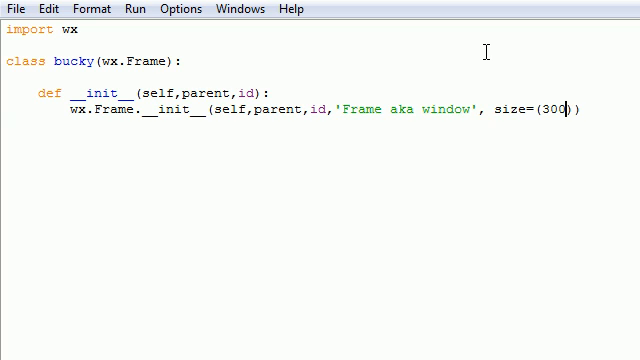
pyautogui.write(',200')
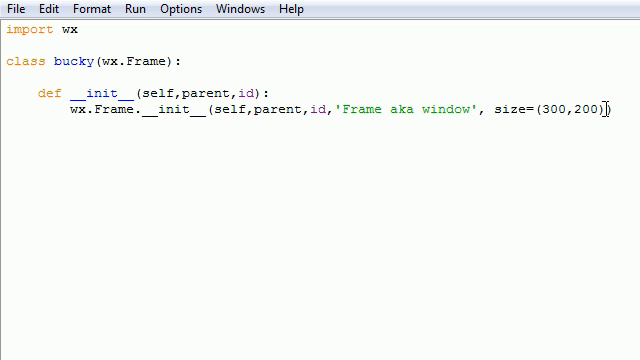
pyautogui.moveTo(610, 60)
pyautogui.write(')')
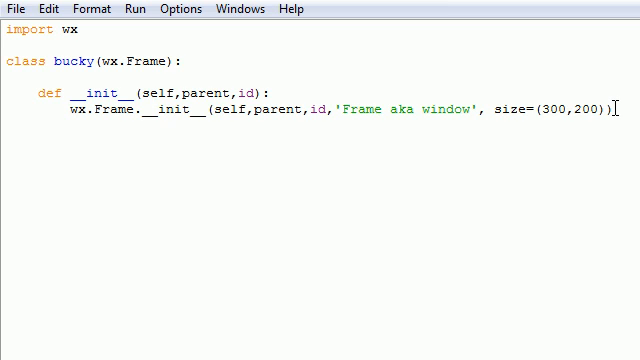
pyautogui.click(36, 94)
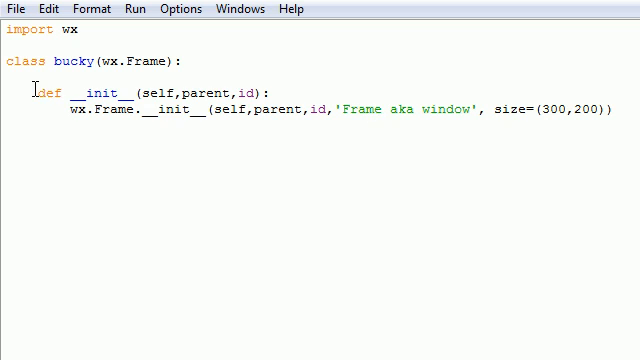
pyautogui.moveTo(38, 92); pyautogui.dragTo(610, 112)
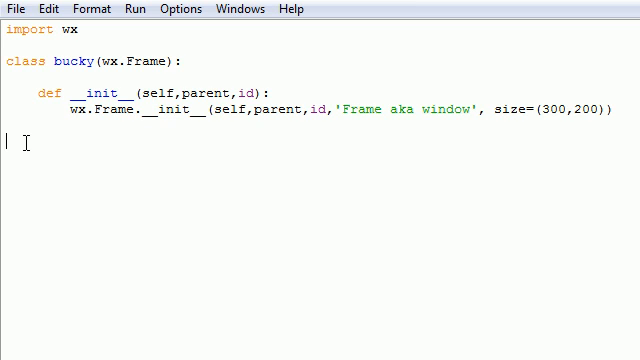
# Write the if __name__=='__main__': guard line.
pyautogui.write('if')
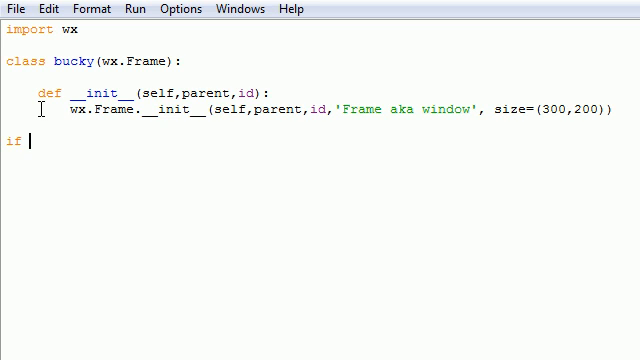
pyautogui.write('__name__')
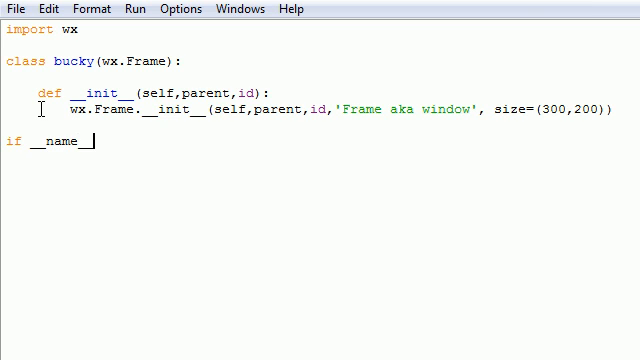
pyautogui.write('==')
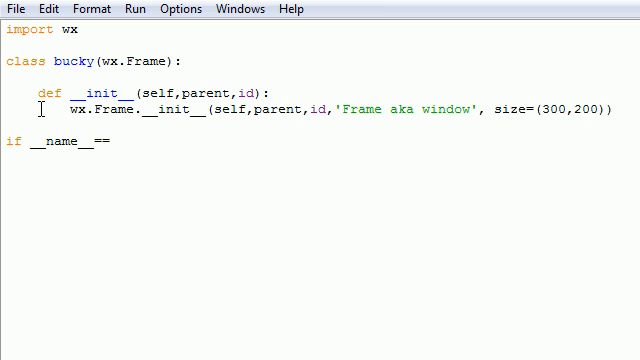
pyautogui.write("''")
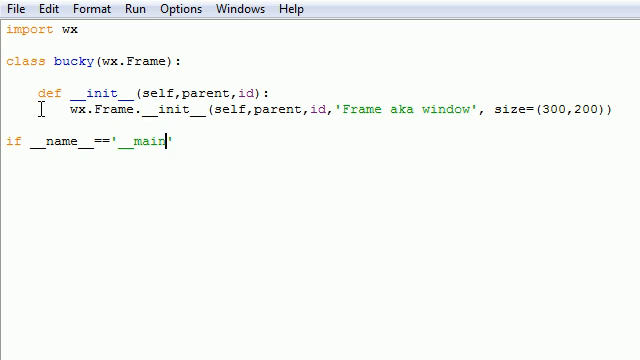
pyautogui.write("__'")
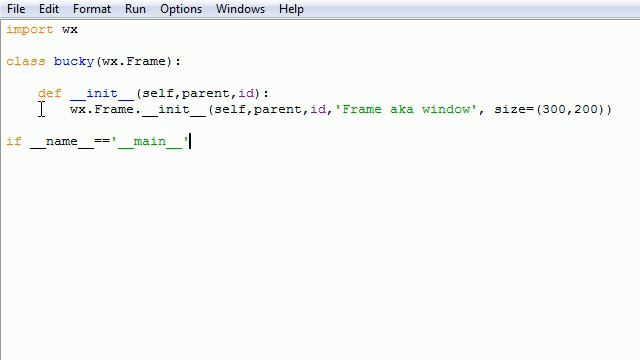
pyautogui.write(':')
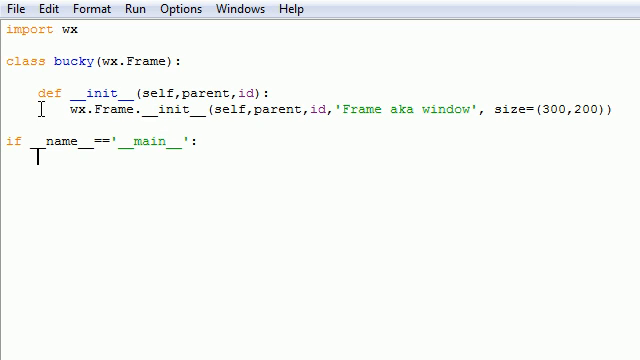
# Create app=wx.PySimpleApp() as the main block's first line.
pyautogui.write('app.')
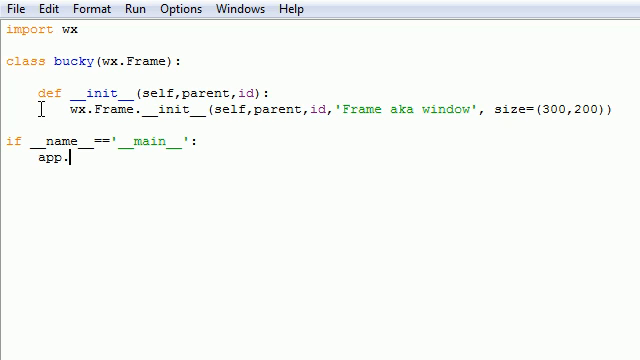
pyautogui.write('=wx')
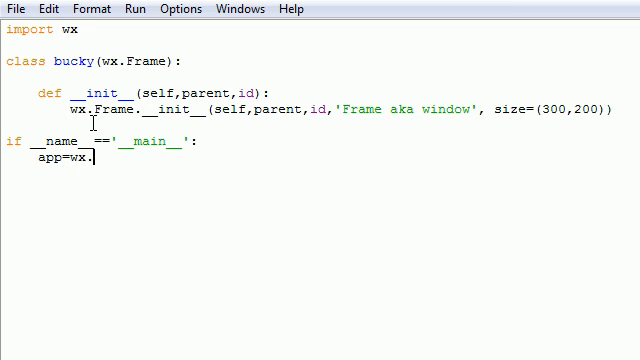
pyautogui.write('PySimpleApp(')
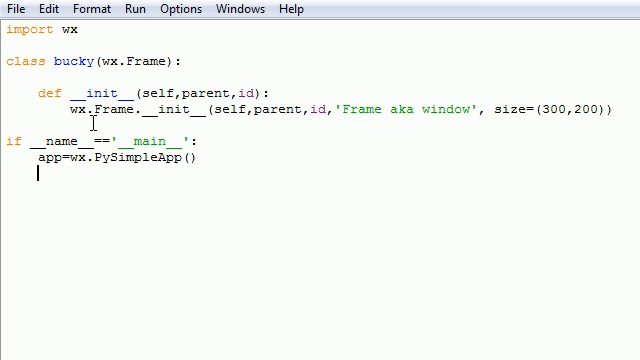
# Create frame=bucky(parent=None,id=-1) in the main block.
pyautogui.write('frame=')
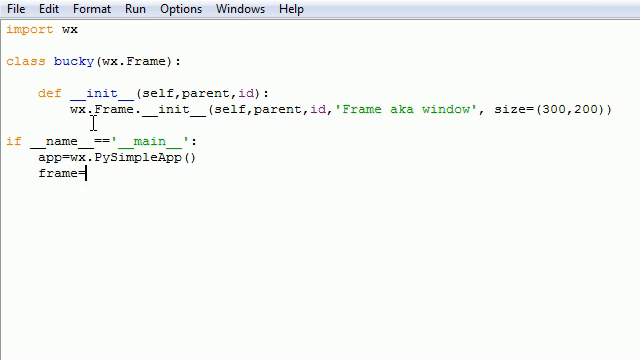
pyautogui.write('bucky')
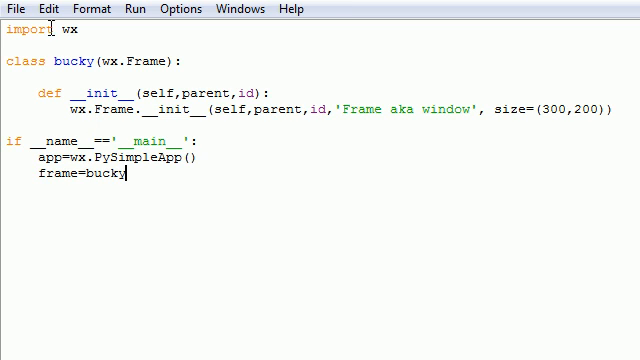
pyautogui.doubleClick(72, 60)
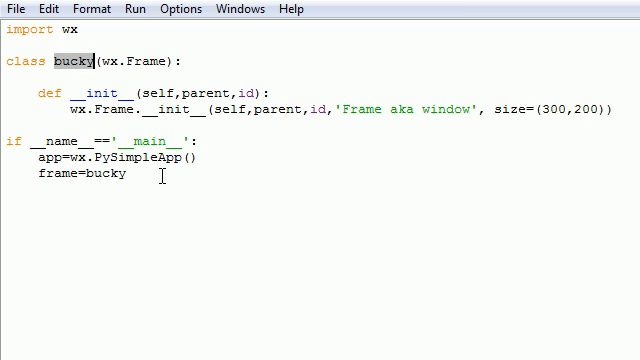
pyautogui.click(128, 176)
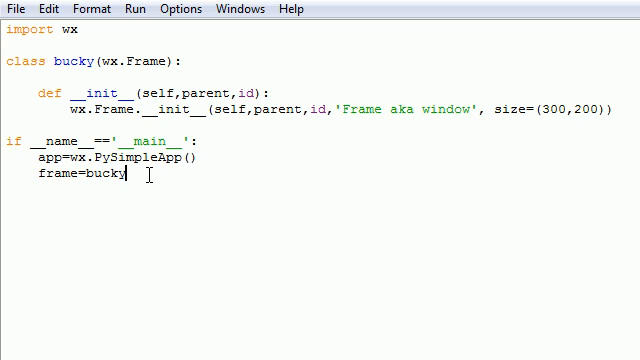
pyautogui.write('()')
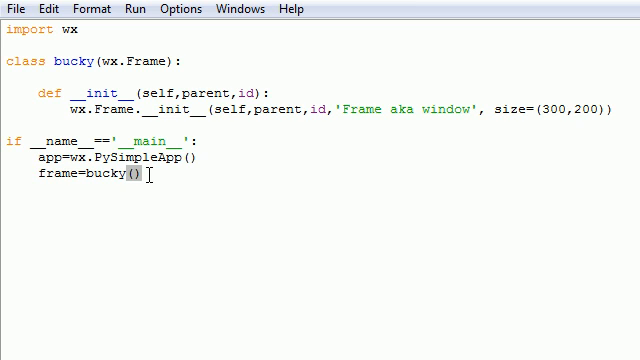
pyautogui.write('parent=')
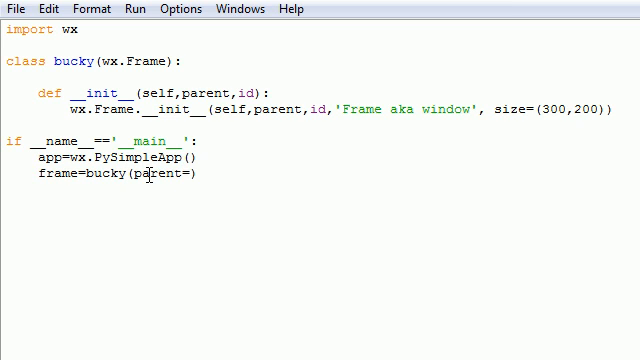
pyautogui.write('None')
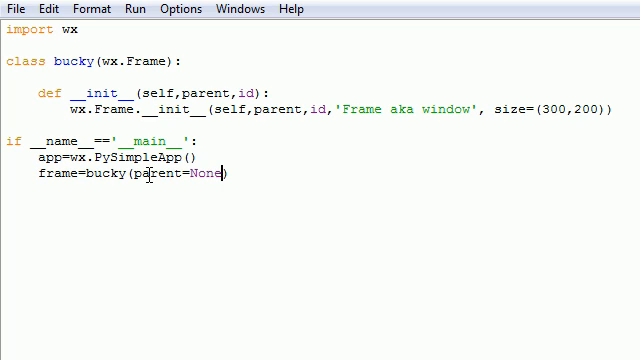
pyautogui.write(',')
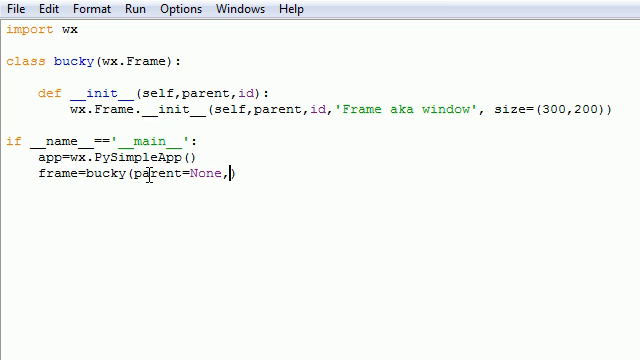
pyautogui.write('id=-1')
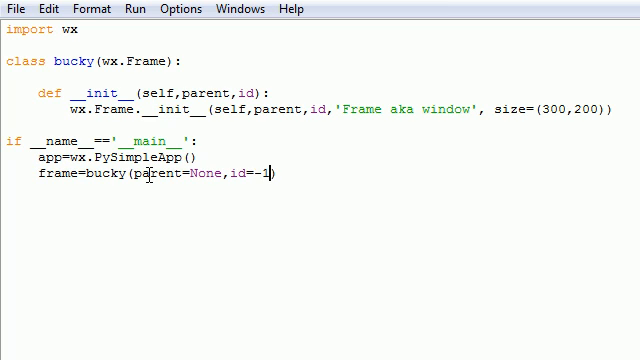
pyautogui.press('Return')
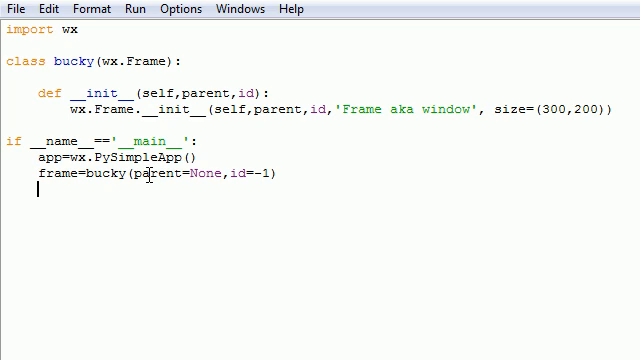
# Finish the main block with frame.Show() and app.MainLoop().
pyautogui.write('frame')
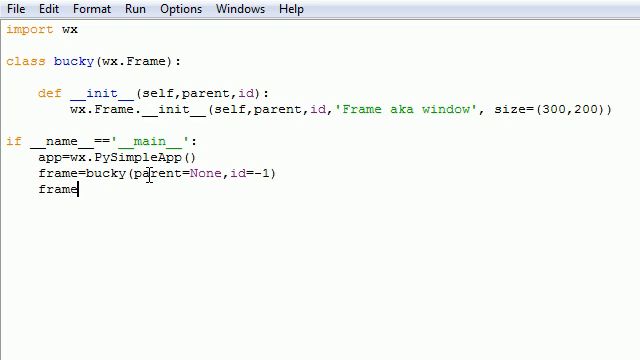
pyautogui.write('.Show')
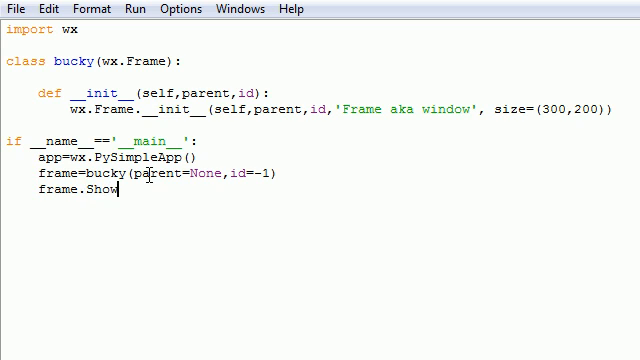
pyautogui.write('()')
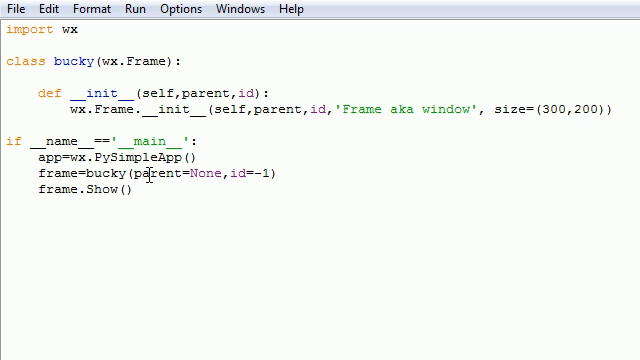
pyautogui.write('app.MainLoop(')
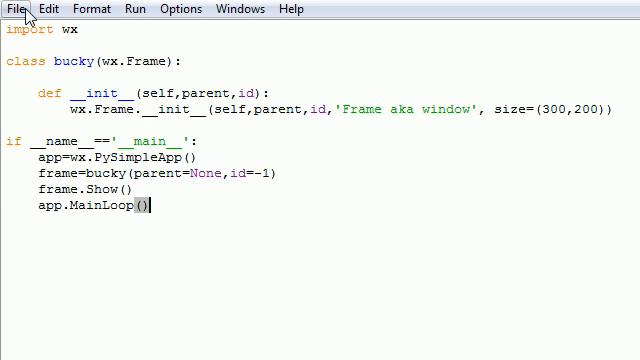
# Save the finished wxPython script via File > Save.
pyautogui.click(16, 8)
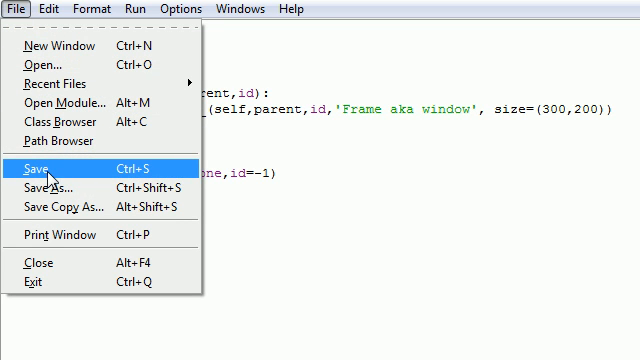
pyautogui.click(40, 168)
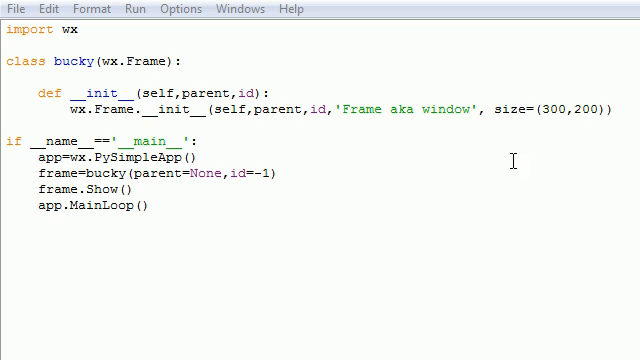
pyautogui.moveTo(144, 64)
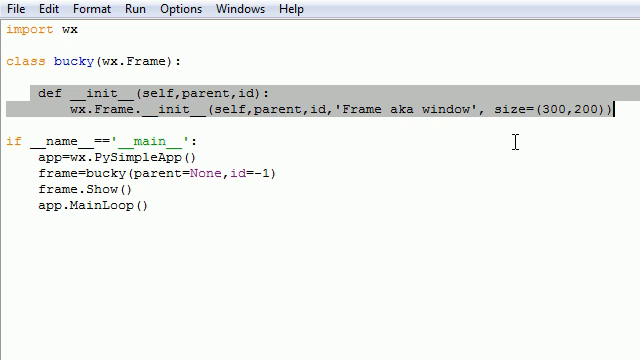
pyautogui.moveTo(424, 100)
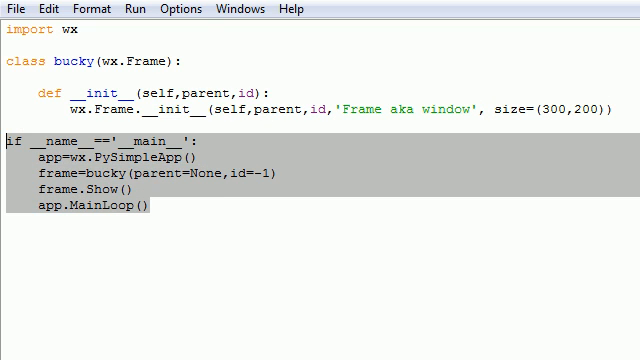
pyautogui.click(148, 188)
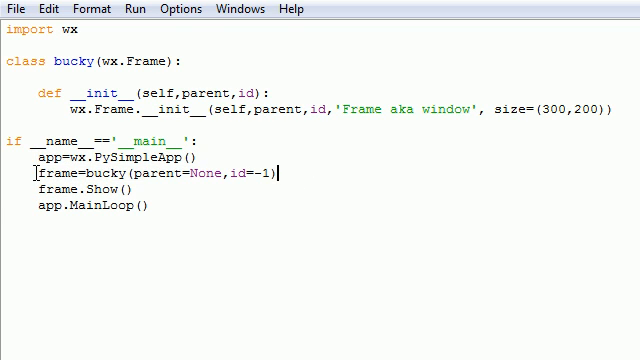
pyautogui.doubleClick(118, 156)
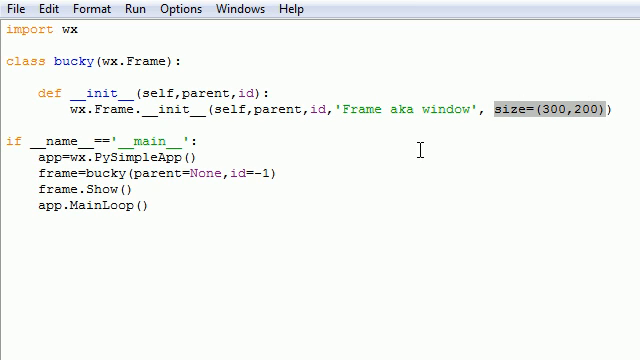
pyautogui.moveTo(260, 146)
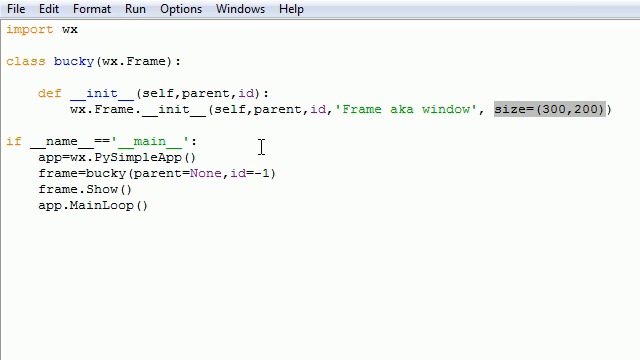